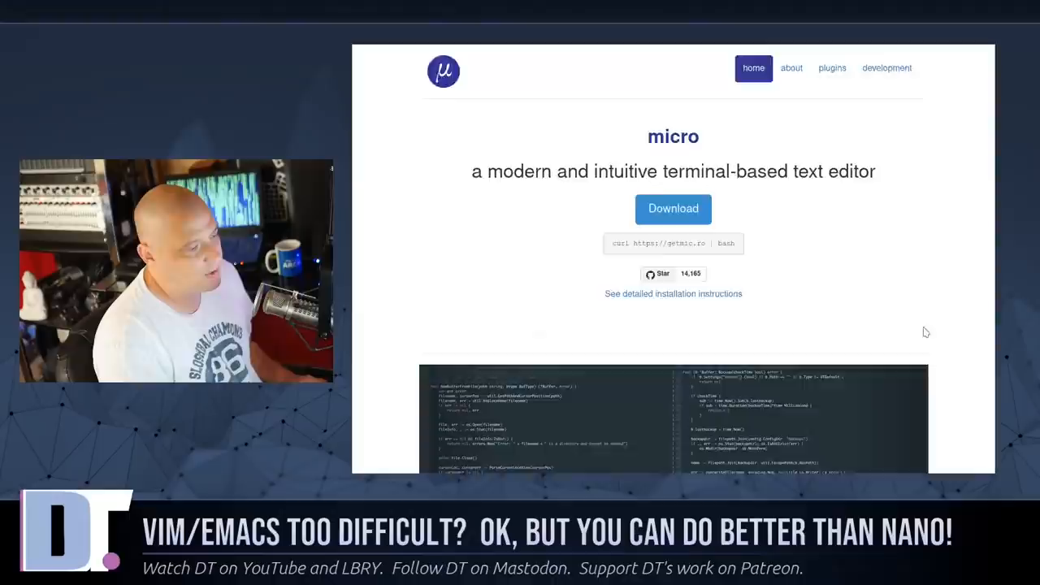
Scroll the micro homepage to view the editor screenshots and Features section
{"action": "scroll", "scroll_direction": "down", "scroll_amount": 3}
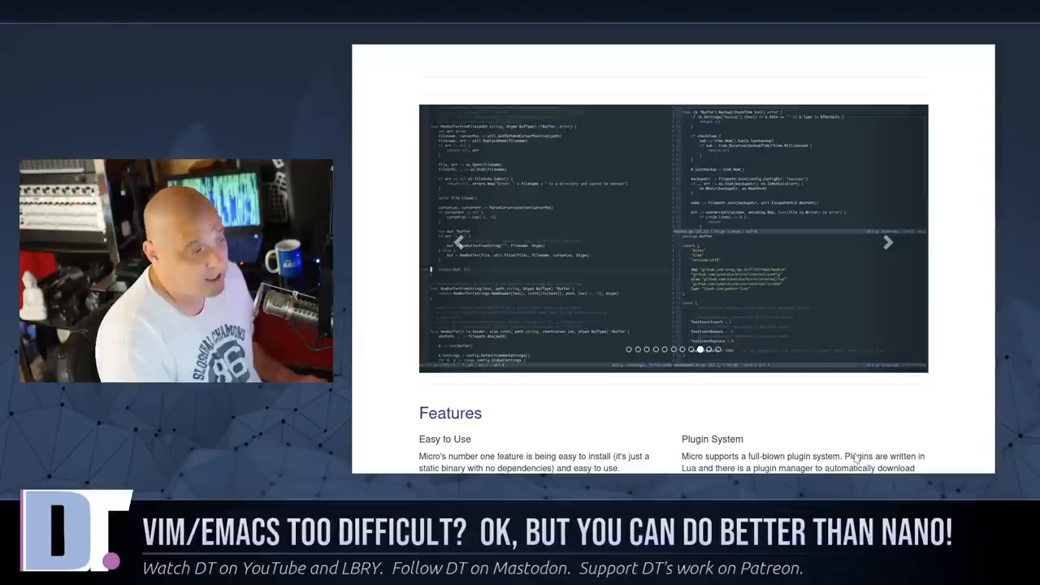
{"action": "scroll", "scroll_direction": "up", "scroll_amount": 3}
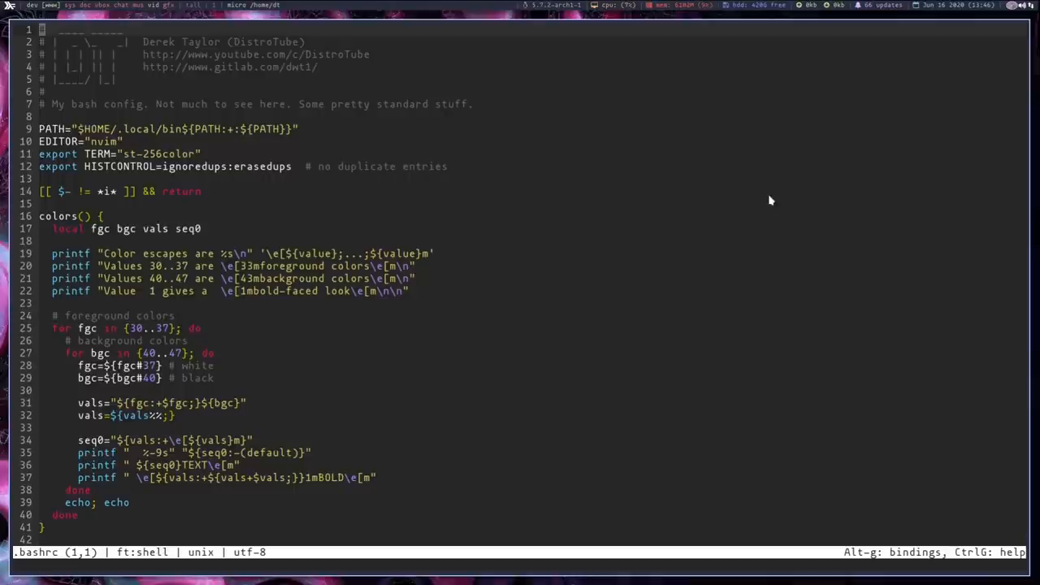
{"action": "mouse_move", "coordinate": [757, 211]}
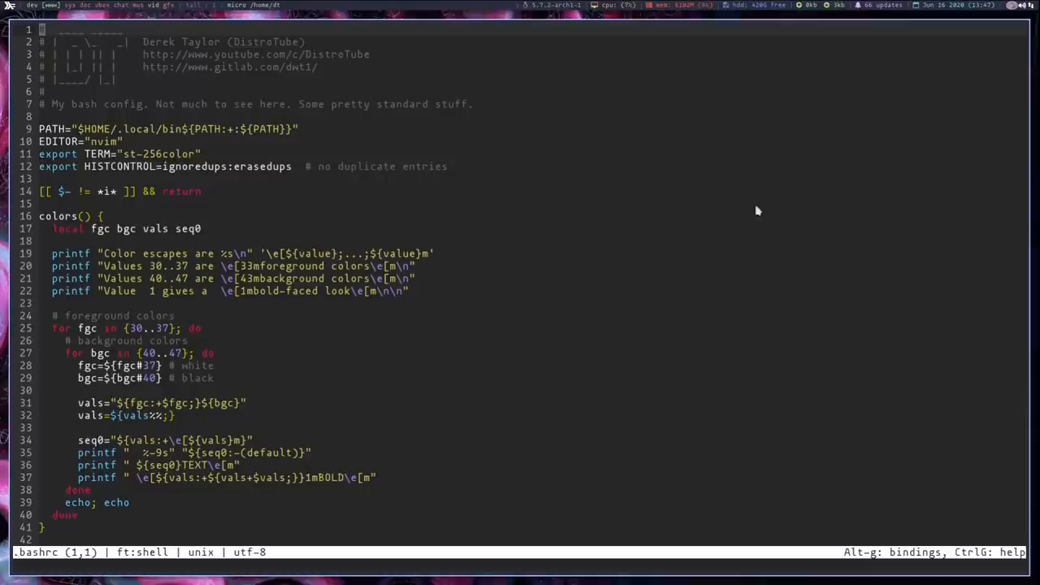
{"action": "mouse_move", "coordinate": [634, 314]}
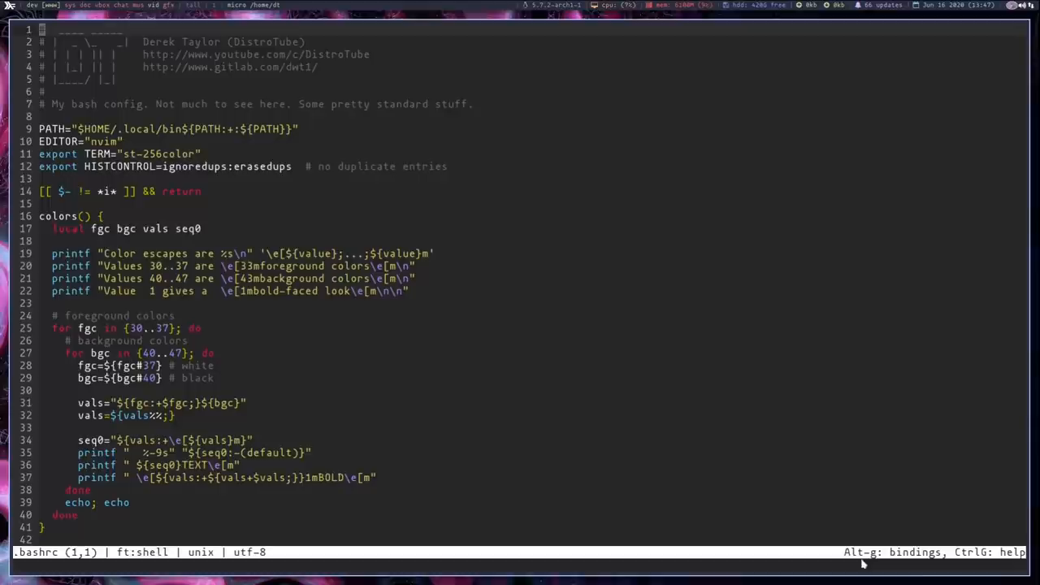
{"action": "mouse_move", "coordinate": [819, 341]}
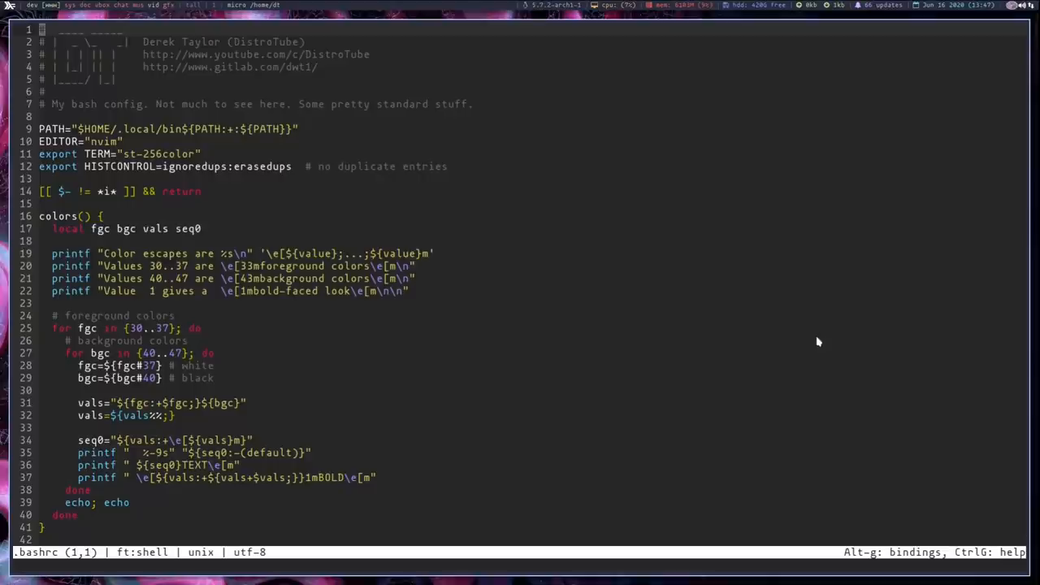
Show micro's keybinding hints, then open its help text in a split below .bashrc
{"action": "key", "text": "ctrl+g"}
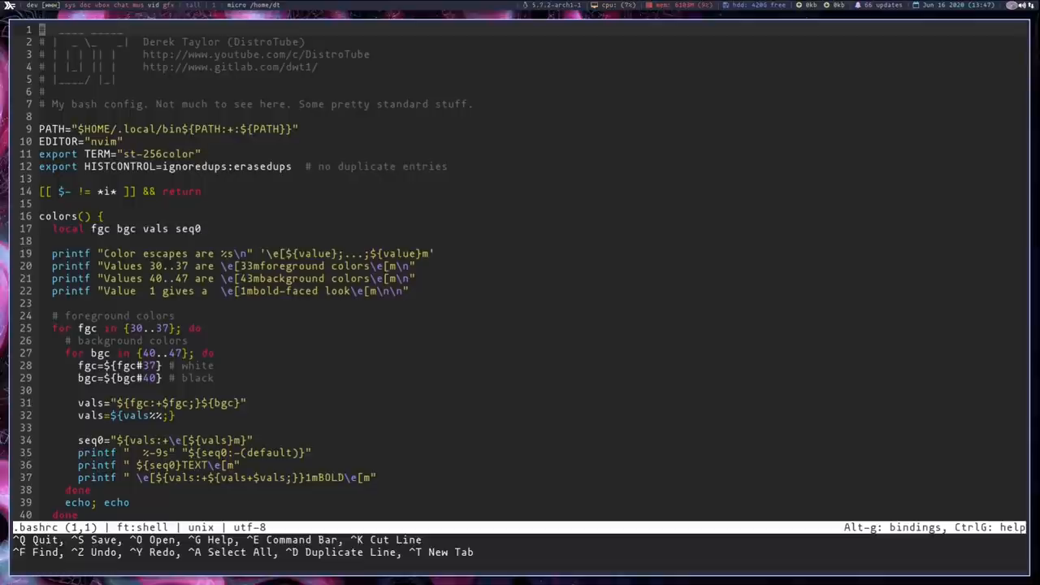
{"action": "type", "text": "g"}
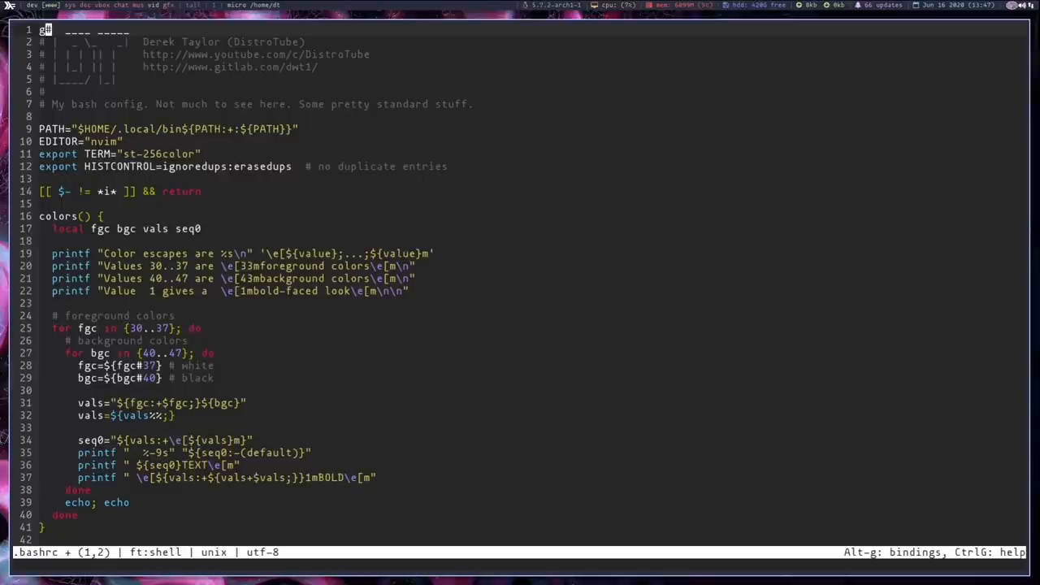
{"action": "key", "text": "ctrl+g"}
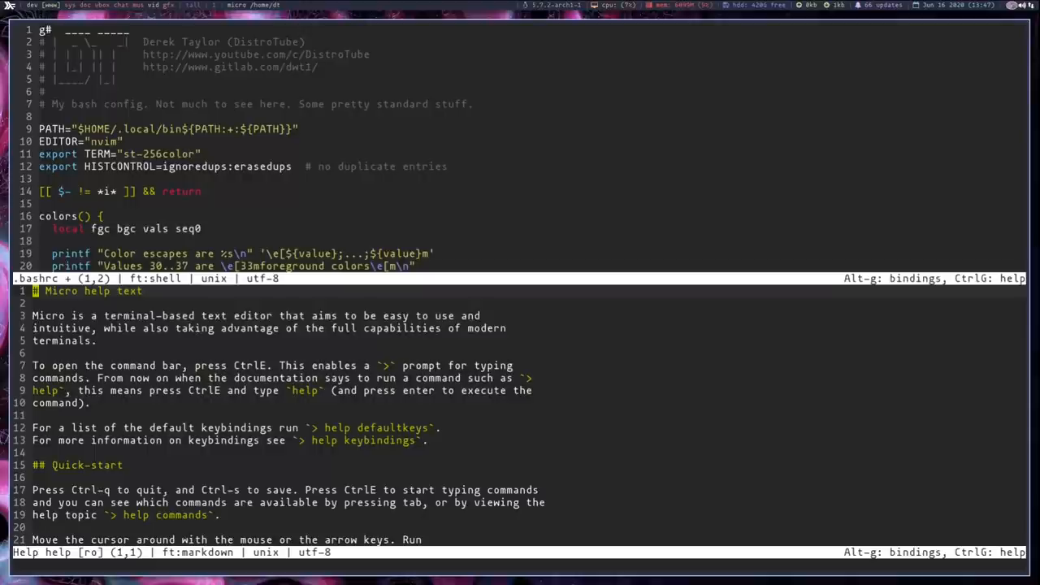
{"action": "scroll", "scroll_direction": "down", "scroll_amount": 3}
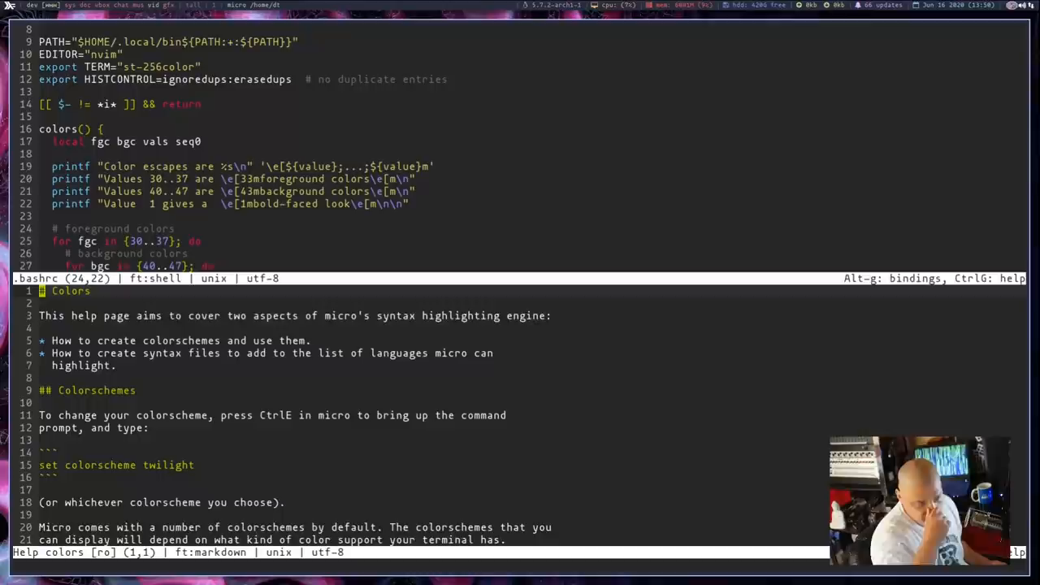
Read the colorschemes help and enter 'set colorscheme solarized' at the command prompt
{"action": "scroll", "scroll_direction": "down", "scroll_amount": 3}
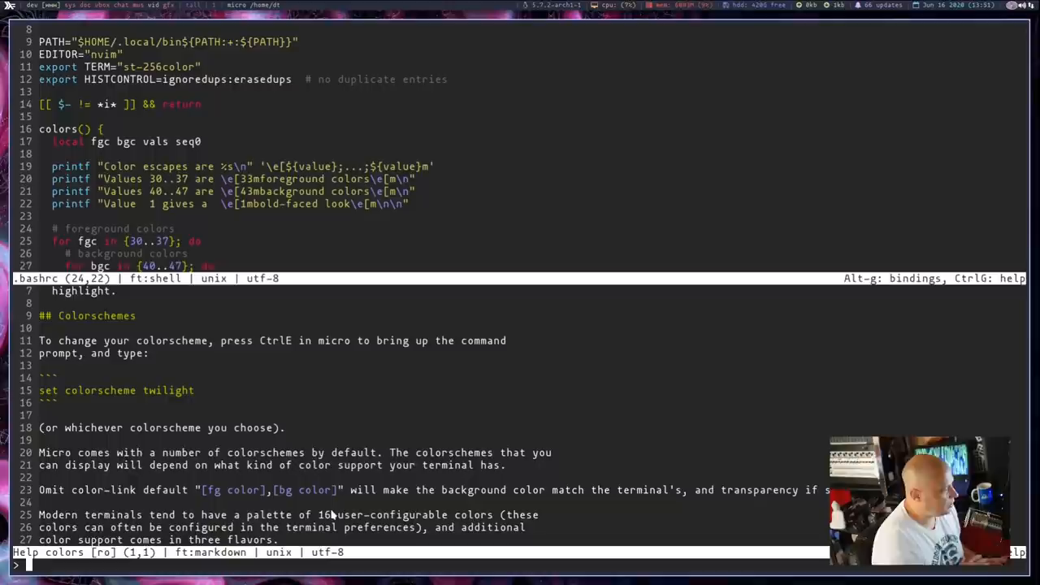
{"action": "type", "text": "set colorscheme"}
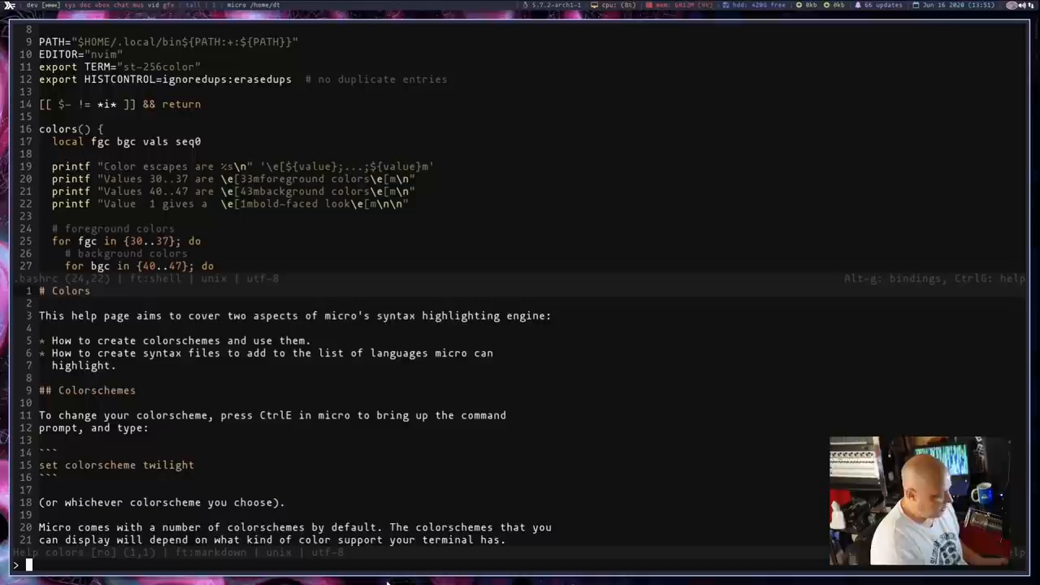
{"action": "type", "text": "set colorscheme solari"}
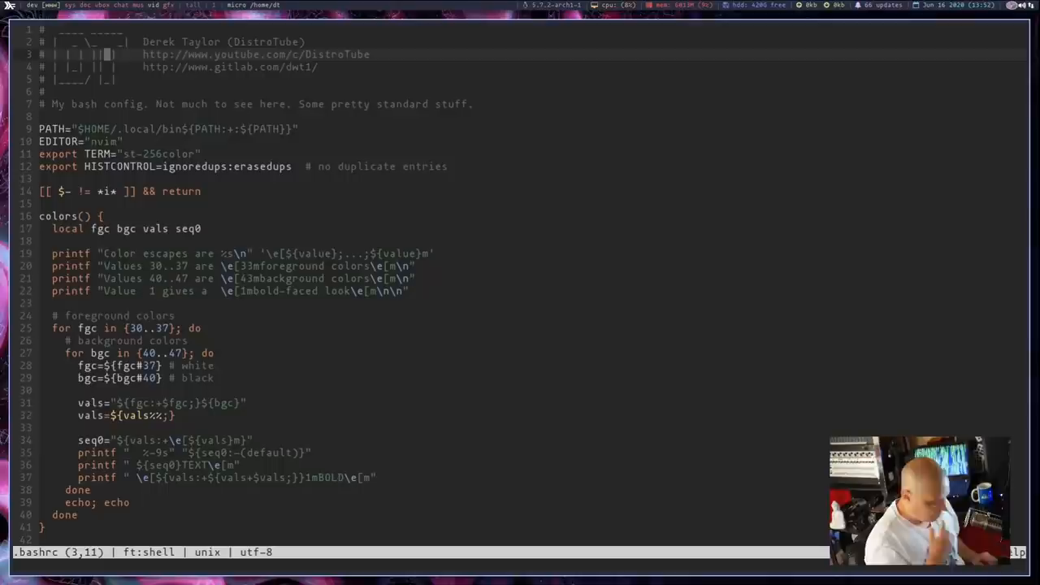
Close the colours help split so only .bashrc remains in micro
{"action": "key", "text": "ctrl+g"}
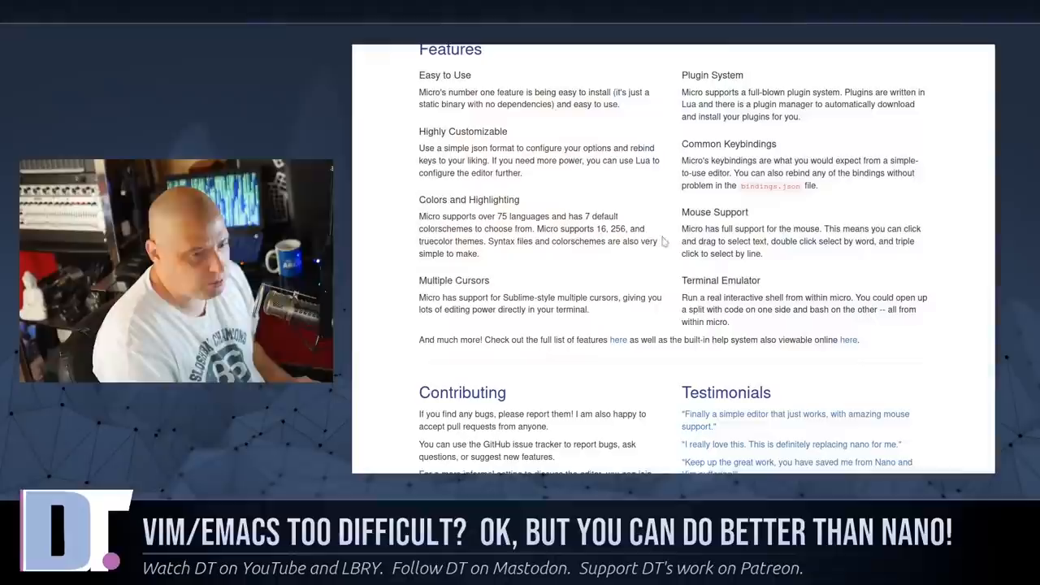
Go to the Plugins page from the micro site's top navigation
{"action": "left_click", "coordinate": [836, 69]}
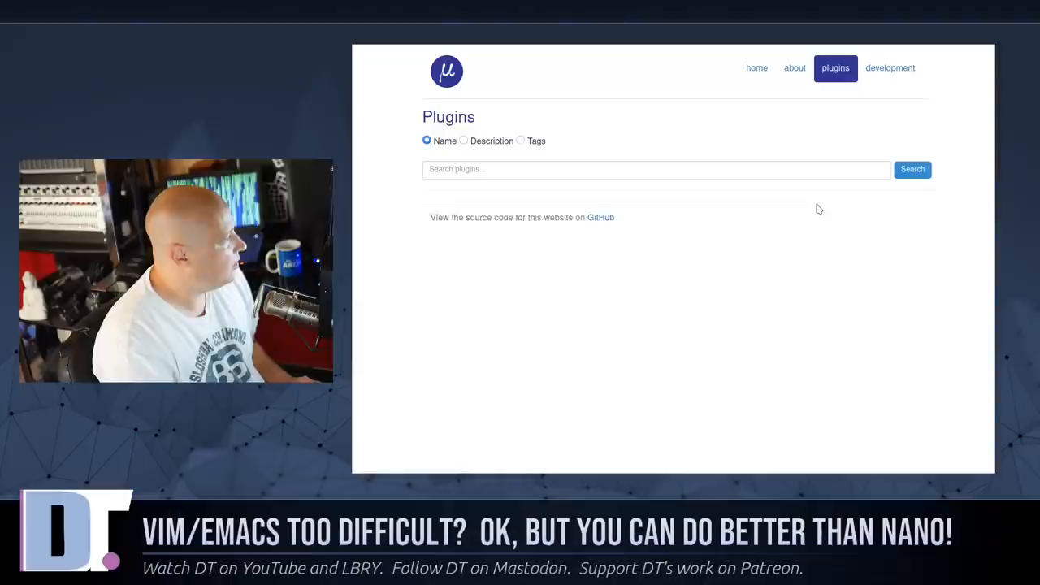
Load the plugin list and scroll through entries from comment down to aspell
{"action": "left_click", "coordinate": [911, 169]}
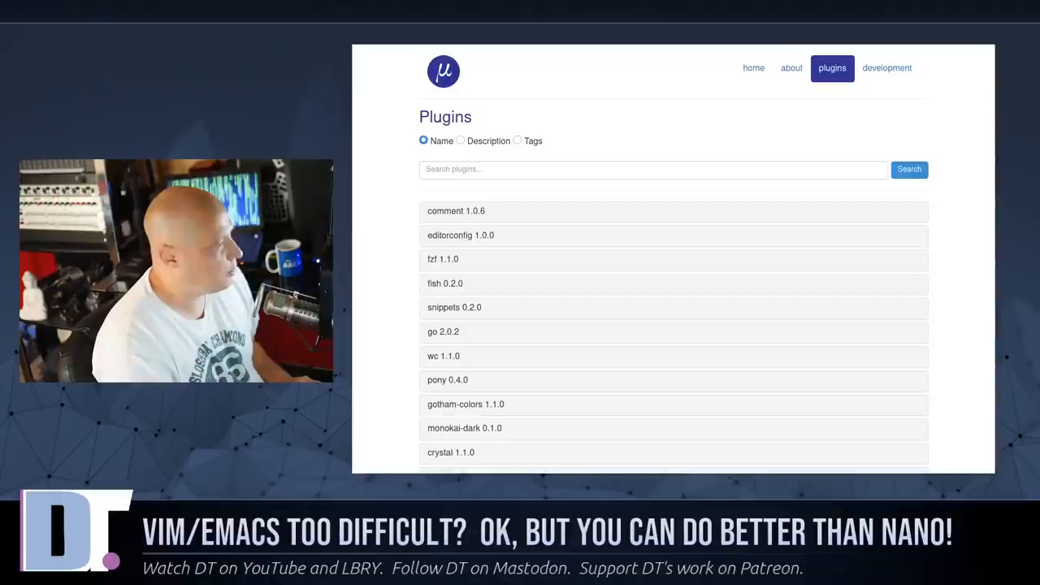
{"action": "mouse_move", "coordinate": [442, 262]}
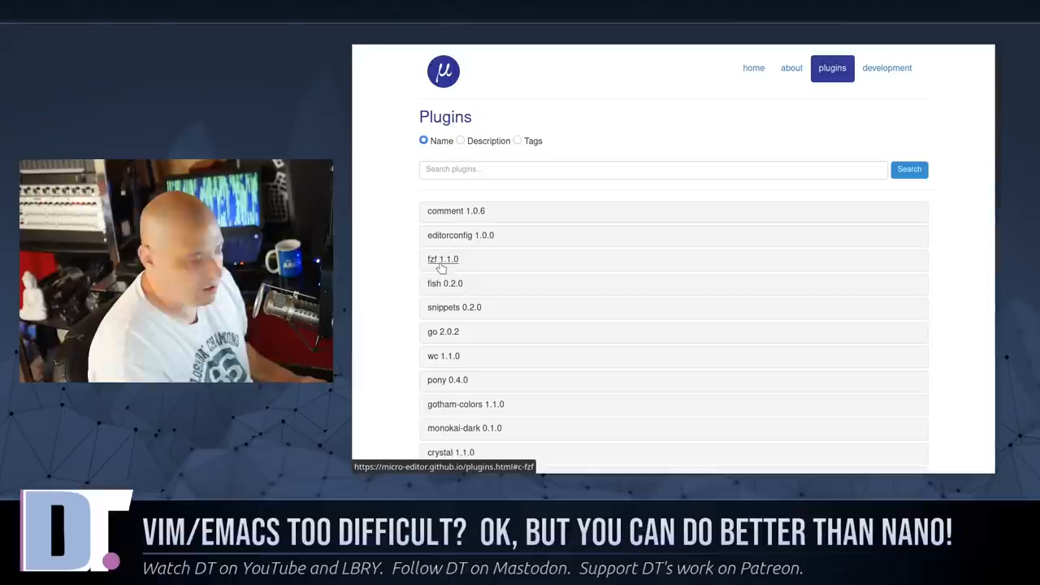
{"action": "scroll", "scroll_direction": "down", "scroll_amount": 3}
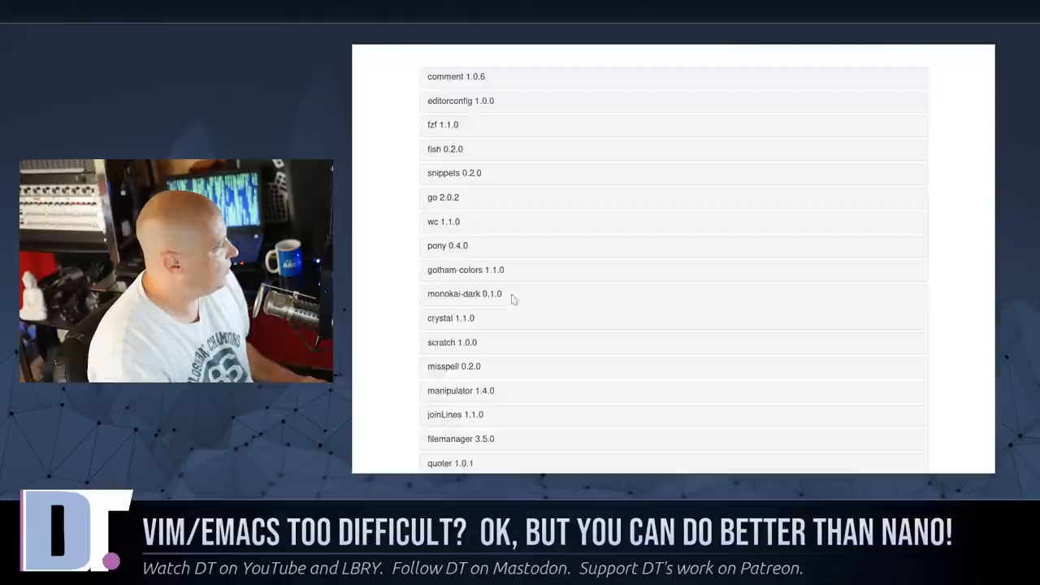
{"action": "scroll", "scroll_direction": "down", "scroll_amount": 3}
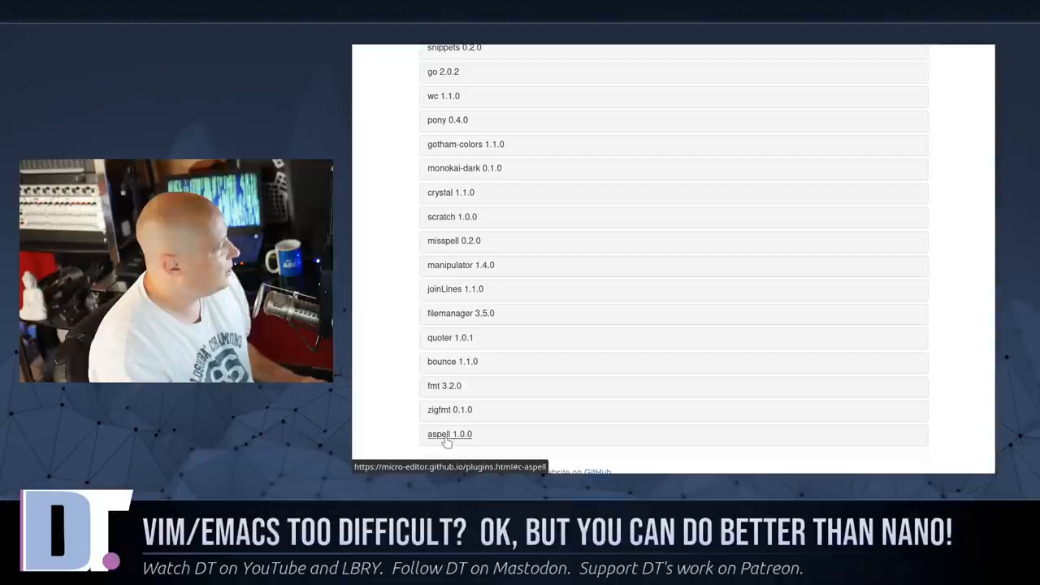